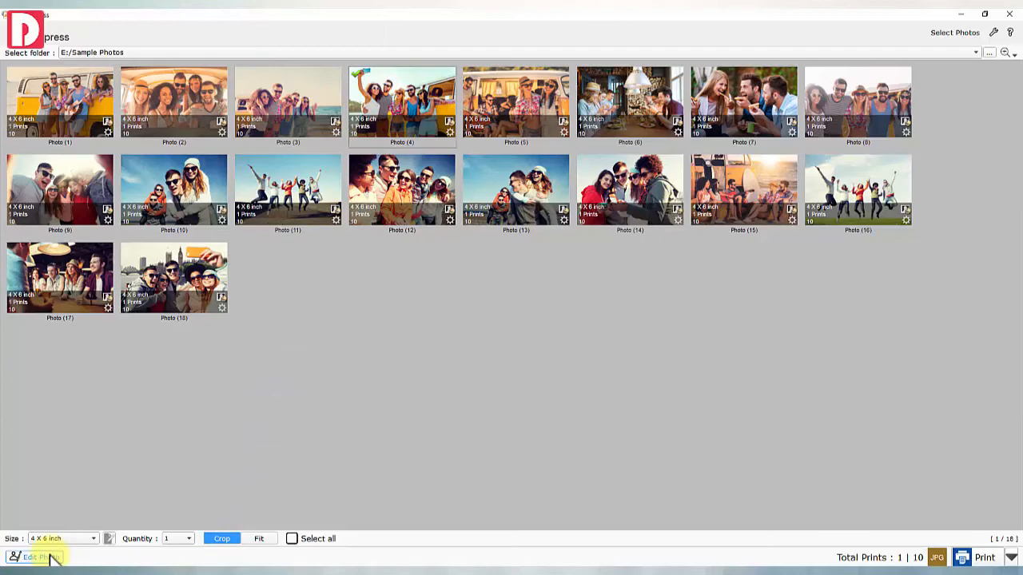
# Bring up the print size and price settings via Edit
pyautogui.click(40, 556)
pyautogui.write('12')
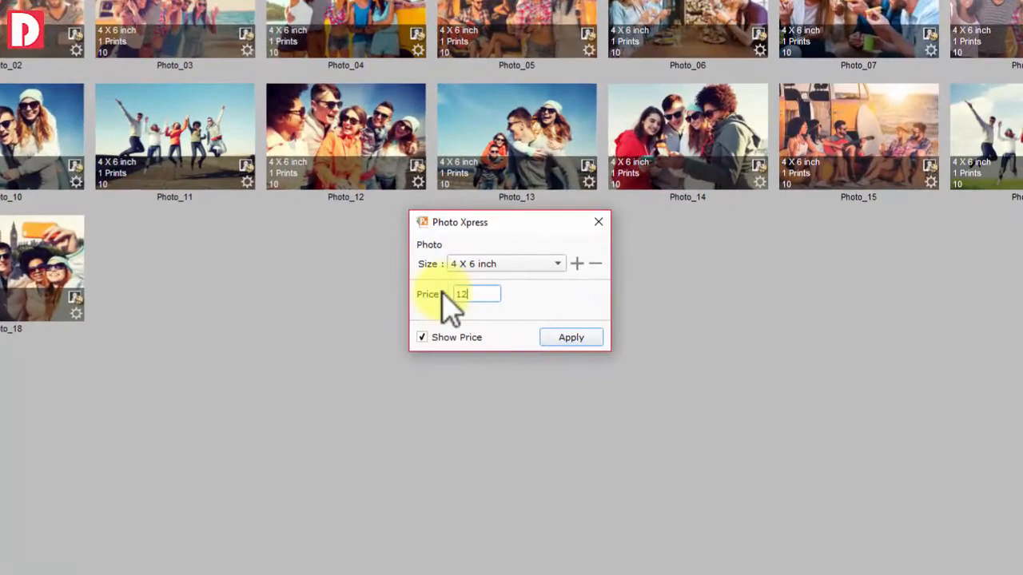
# Apply the new 4 x 6 inch print price with Show Price checked
pyautogui.click(571, 335)
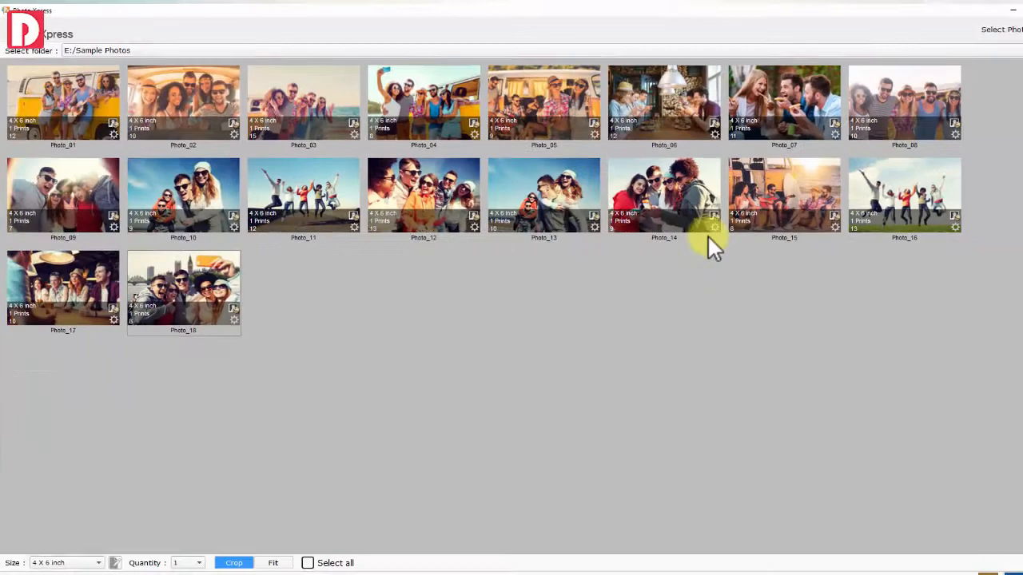